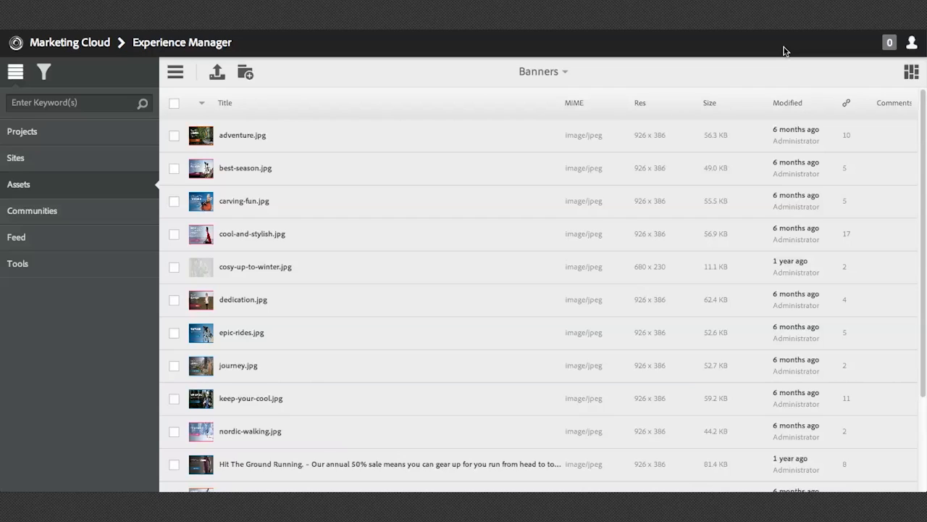
mouse_move(759, 71)
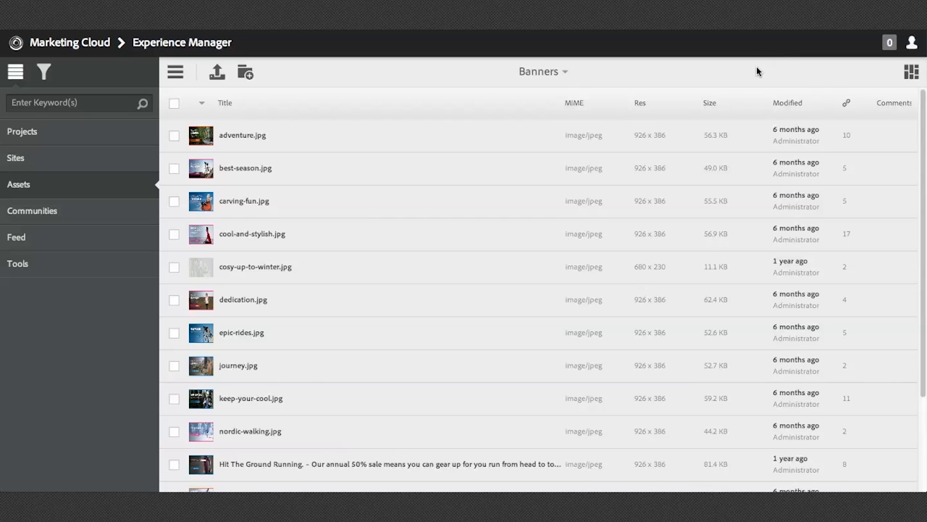
mouse_move(910, 73)
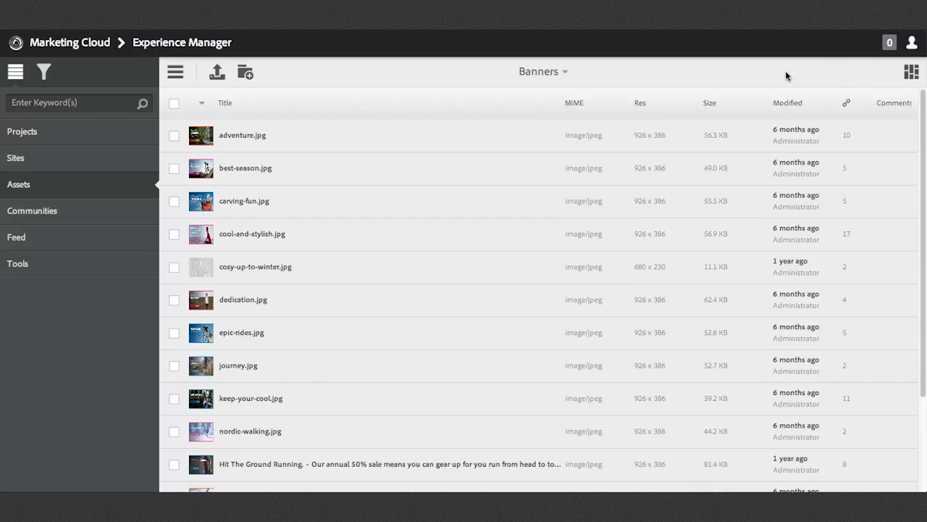
mouse_move(699, 71)
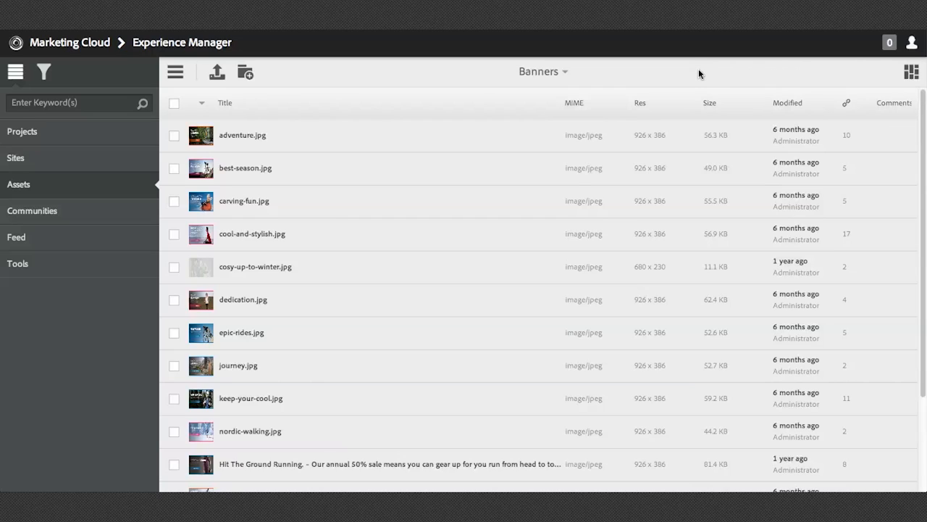
mouse_move(697, 72)
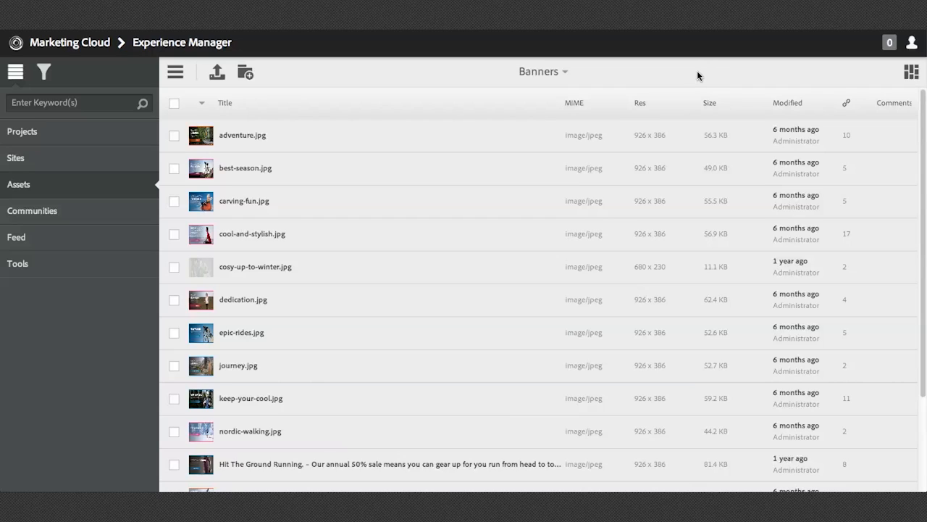
mouse_move(620, 113)
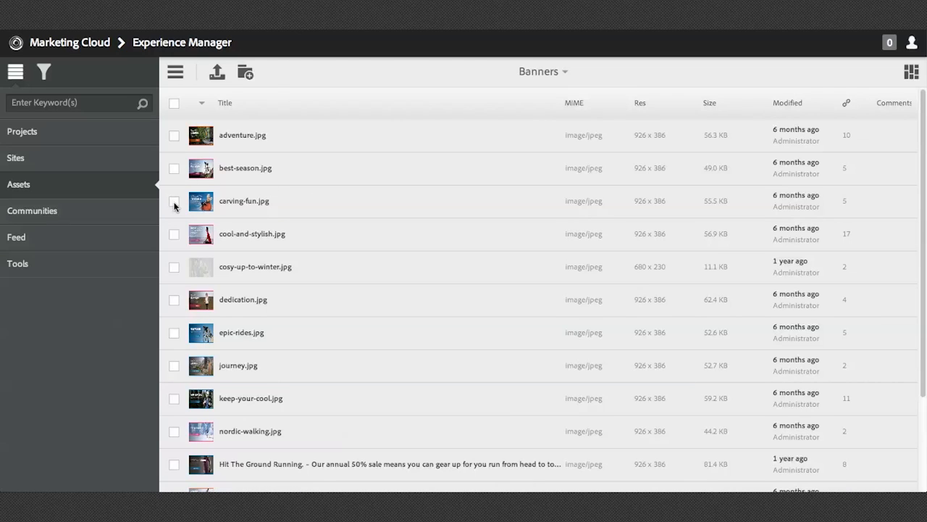
- Select the carving-fun.jpg asset in the Banners folder
click(174, 200)
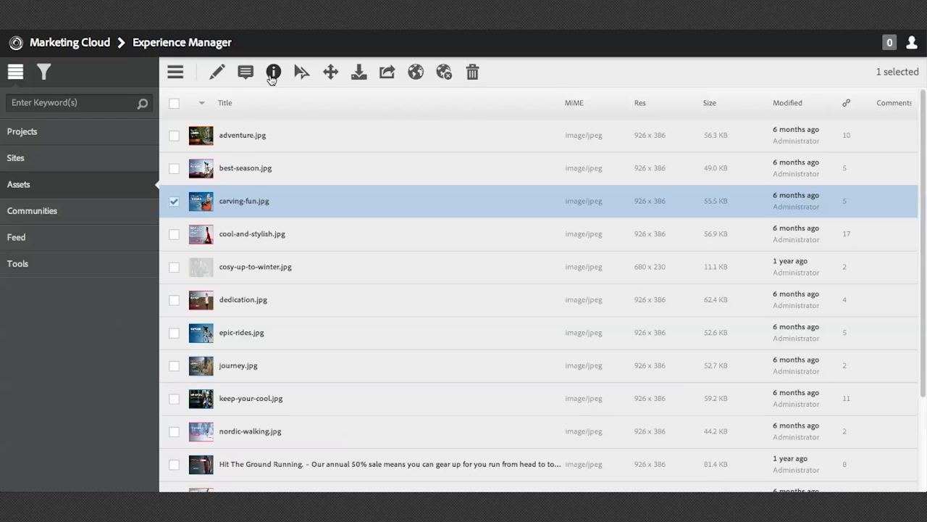
mouse_move(273, 72)
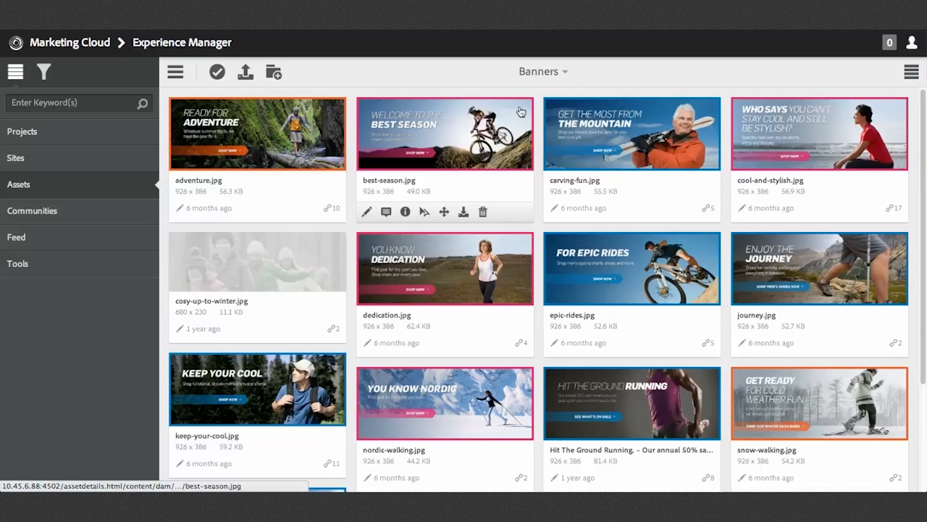
mouse_move(626, 254)
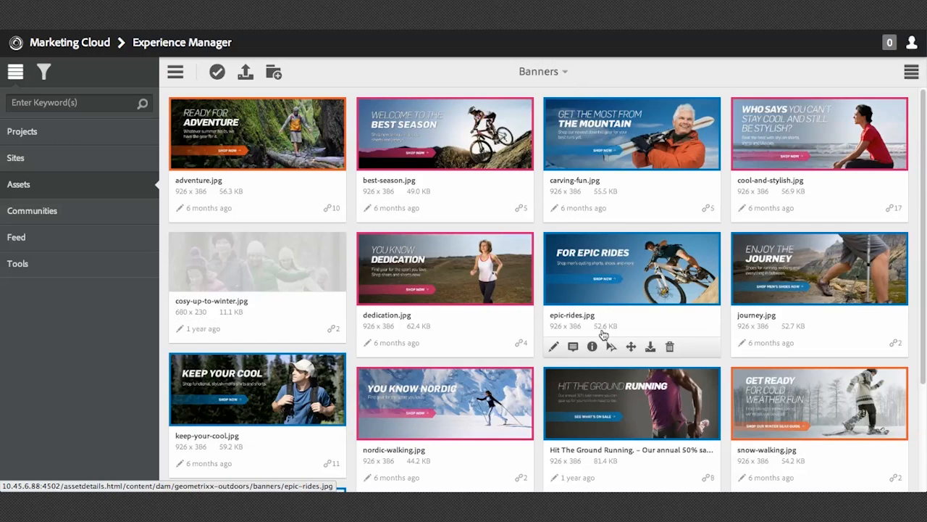
mouse_move(591, 346)
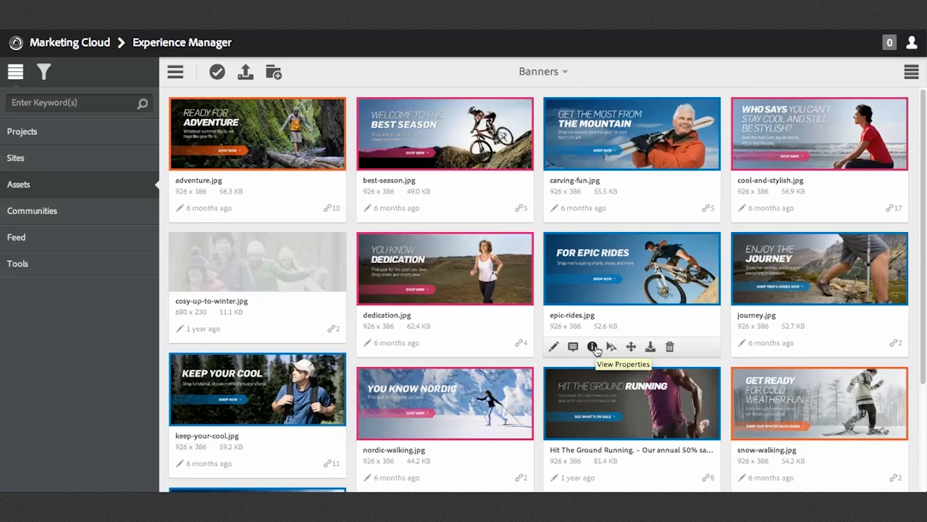
mouse_move(226, 104)
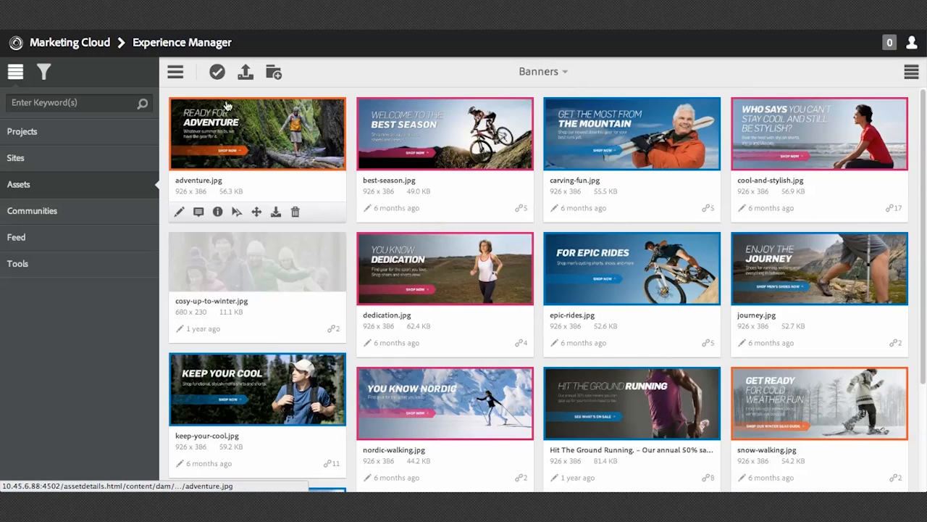
mouse_move(217, 71)
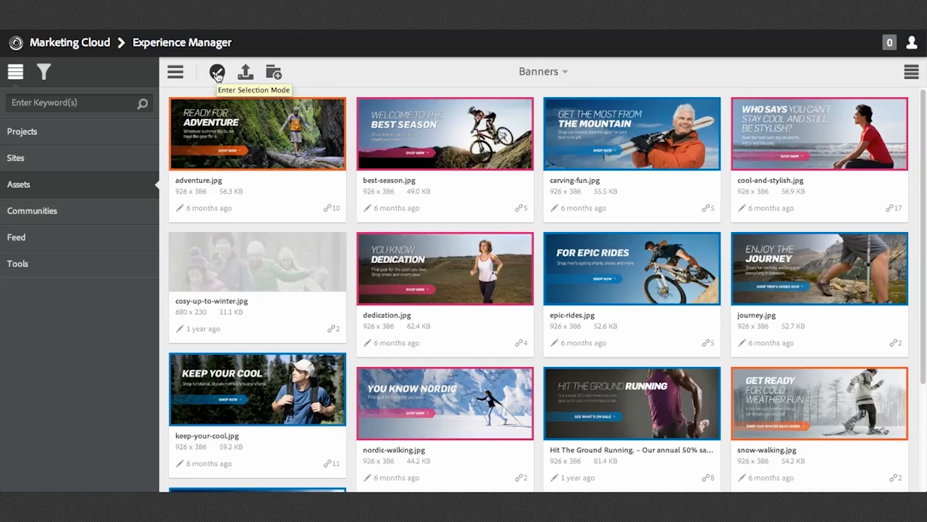
- Select best-season.jpg in selection mode and view its properties page
click(217, 71)
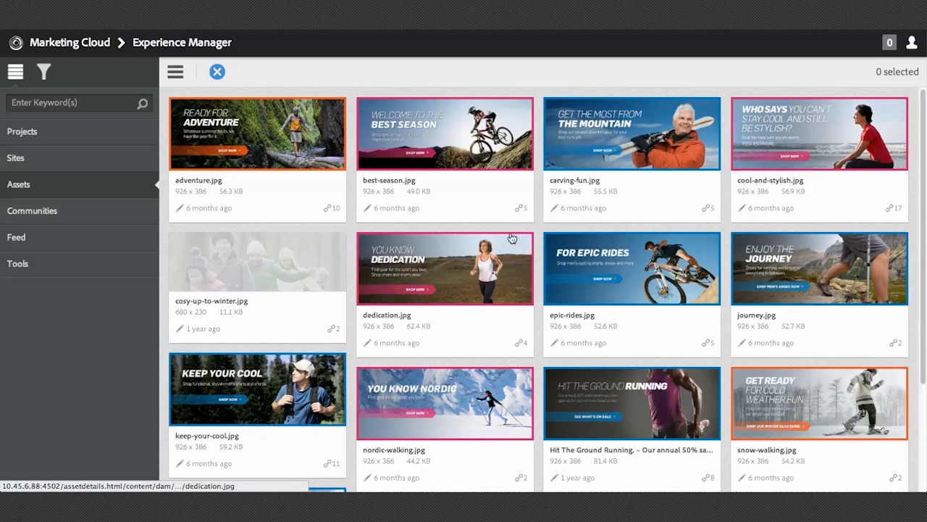
click(443, 134)
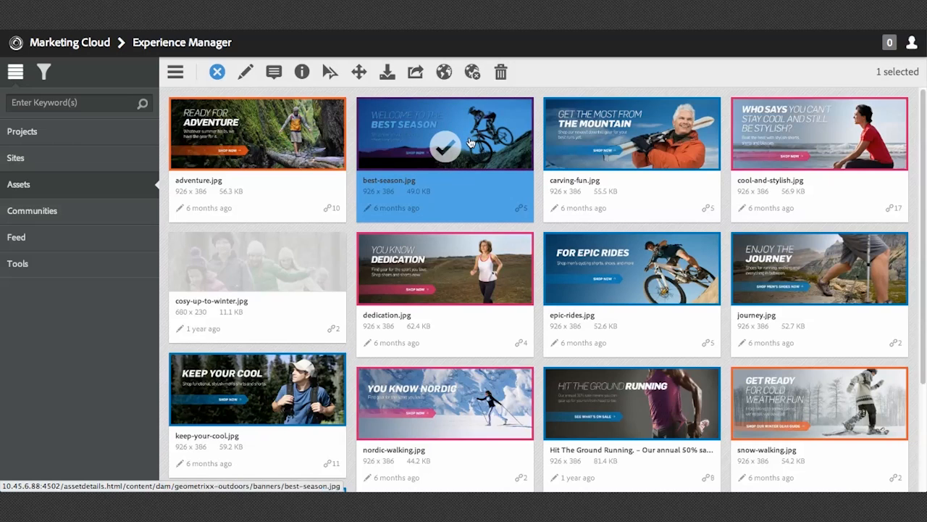
mouse_move(301, 73)
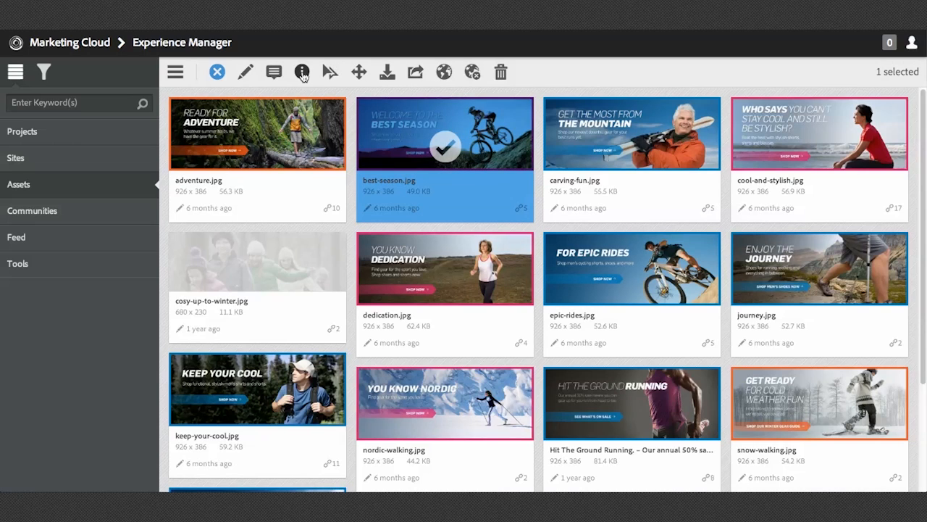
mouse_move(301, 72)
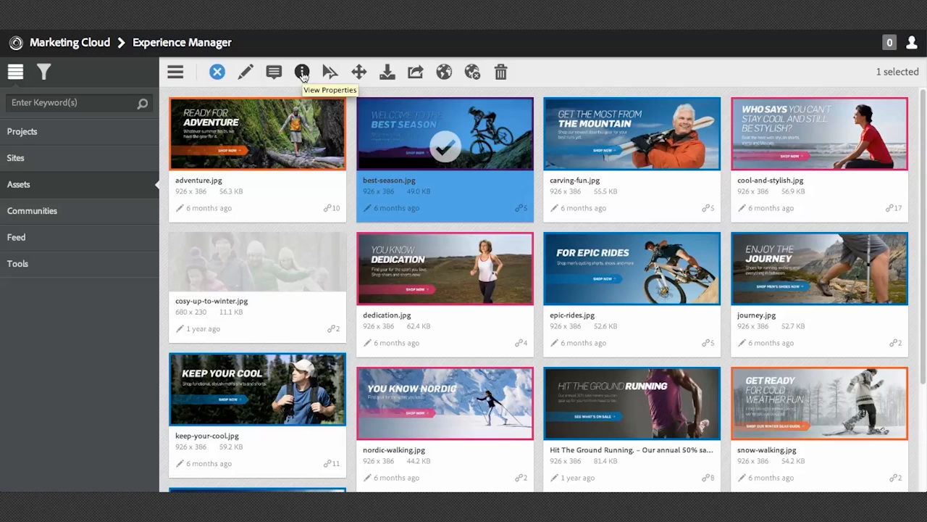
click(302, 71)
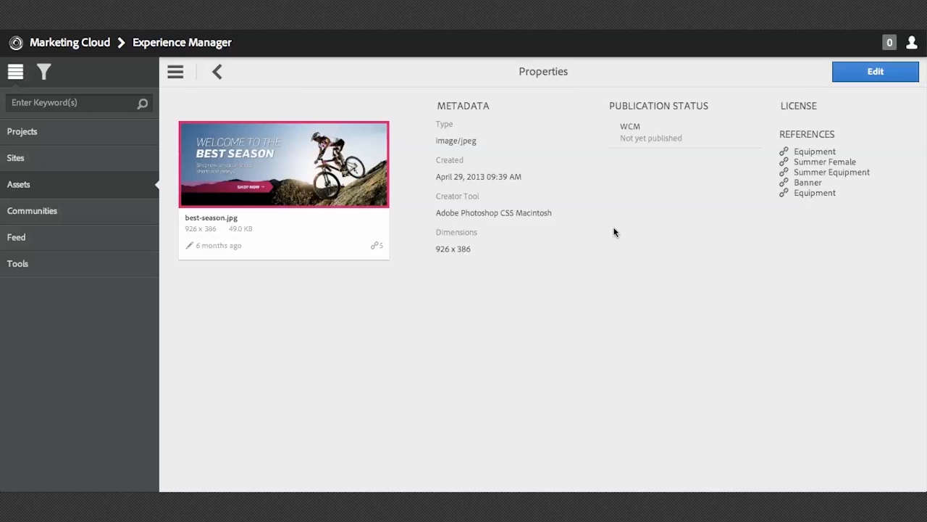
mouse_move(634, 229)
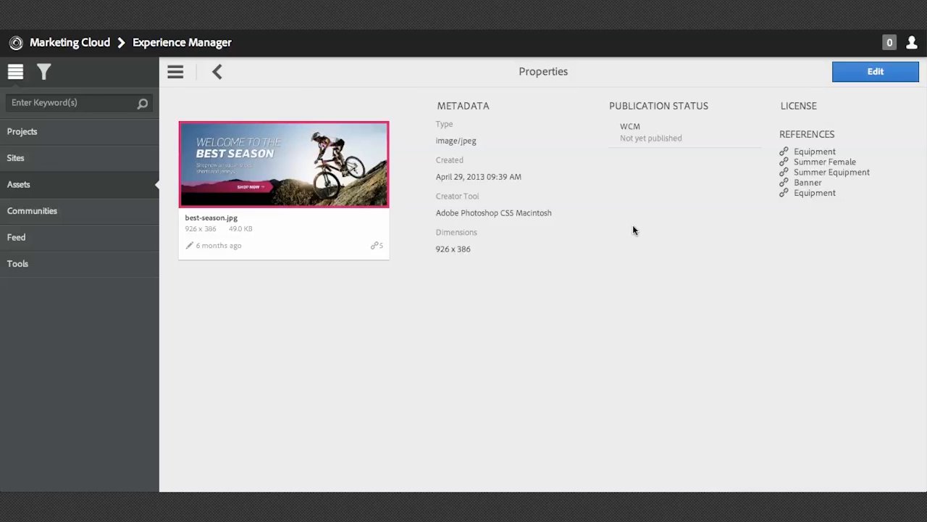
mouse_move(755, 221)
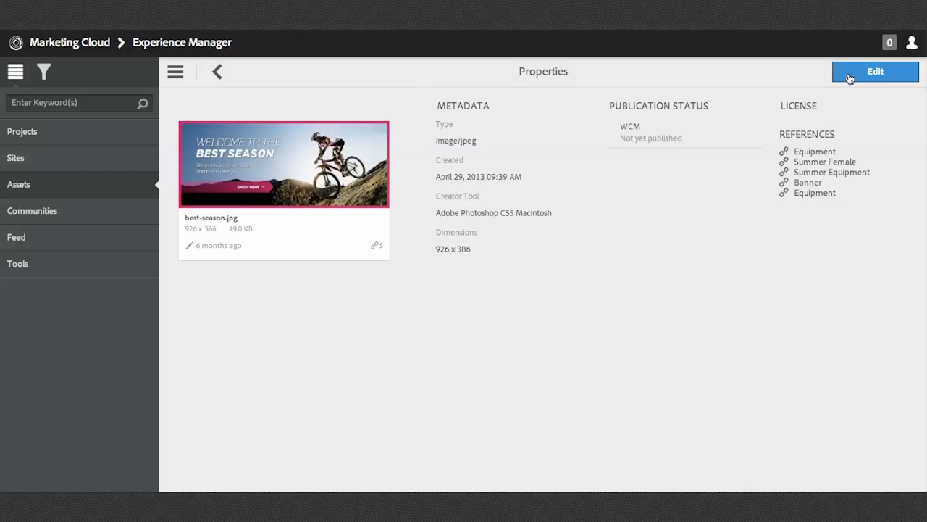
- Switch the best-season.jpg properties into edit mode
click(875, 71)
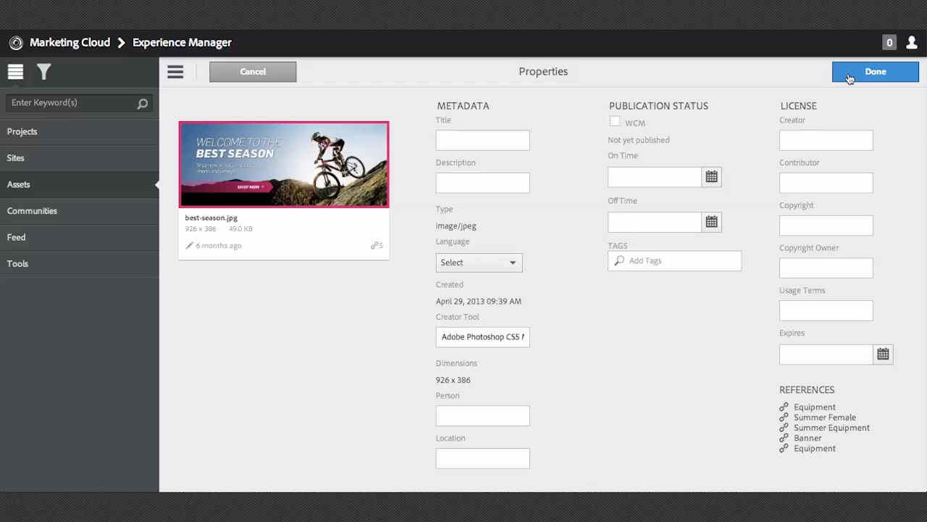
mouse_move(837, 95)
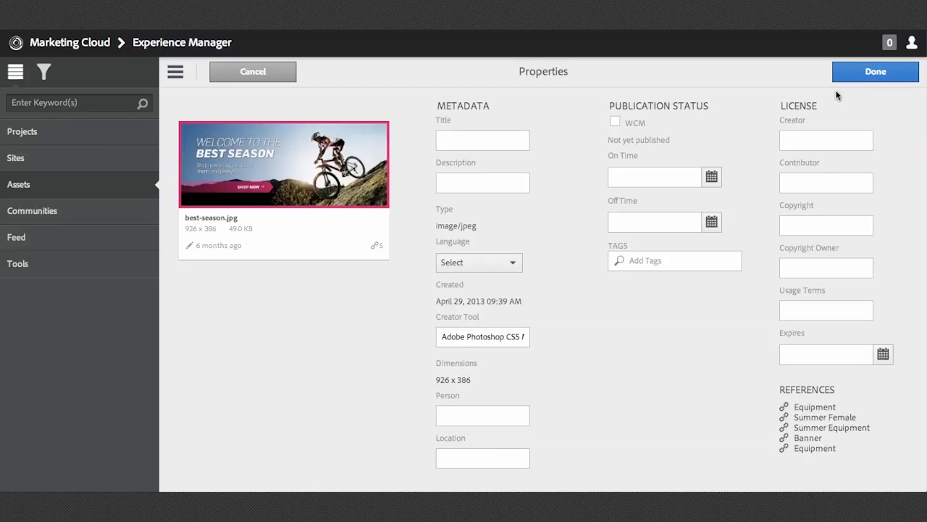
mouse_move(573, 189)
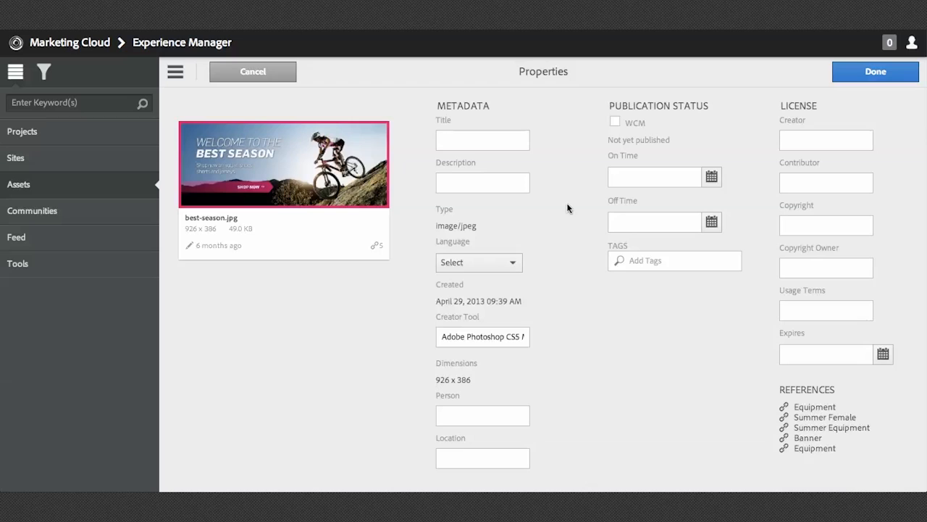
mouse_move(568, 209)
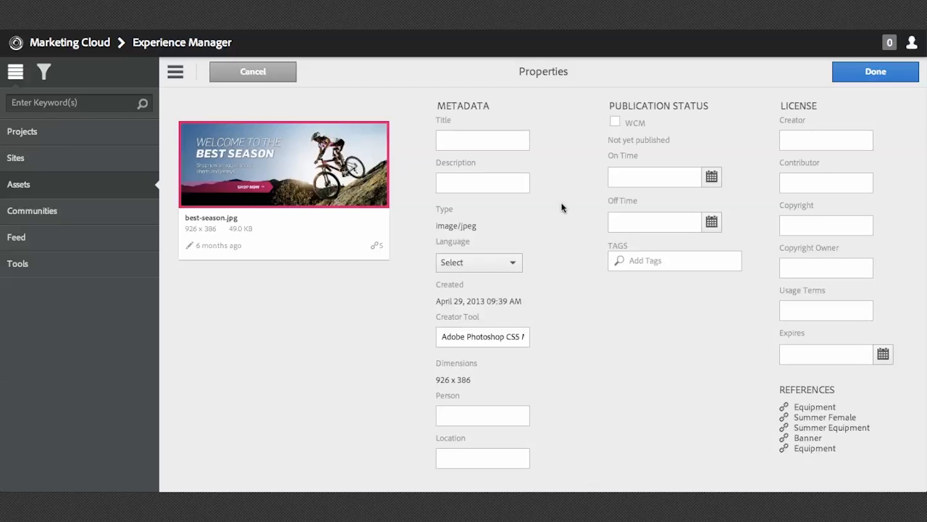
mouse_move(545, 209)
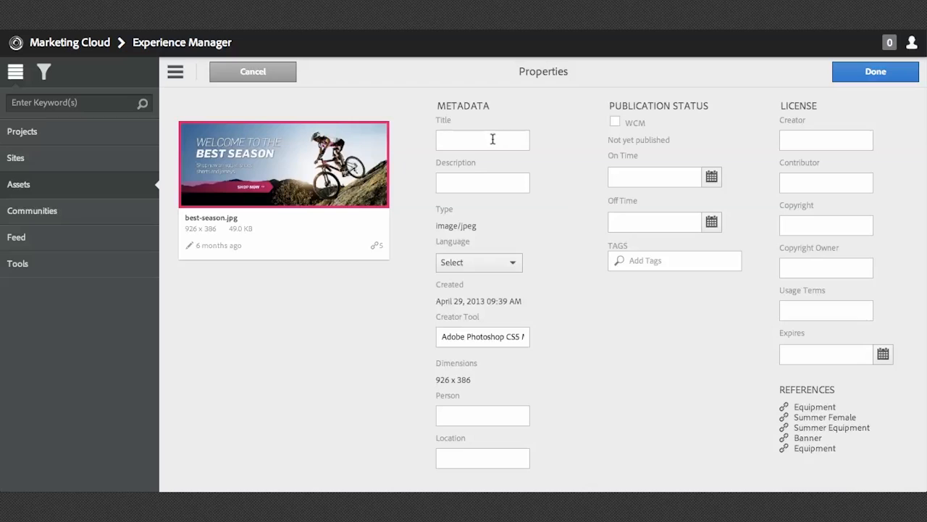
- Enter 'title1' as the Title and 'Here is a description' as the Description
text(title1)
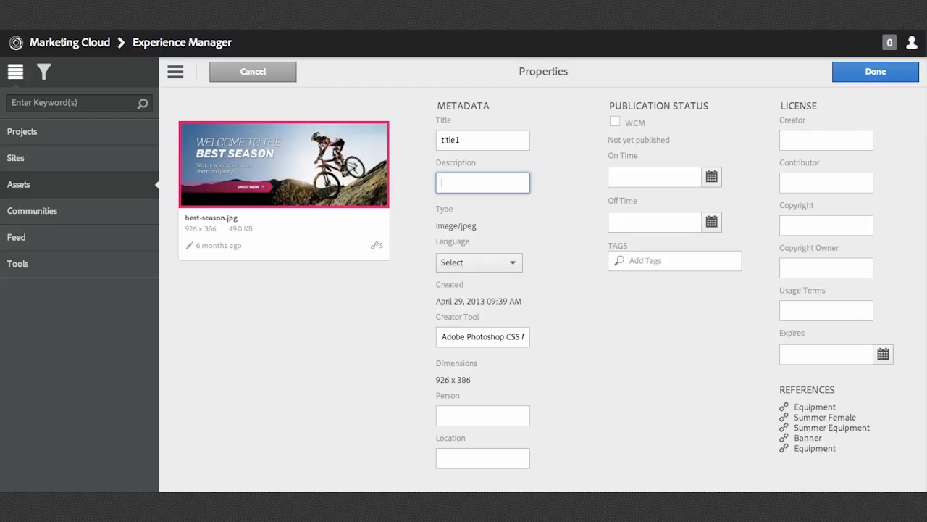
text(Here is a des)
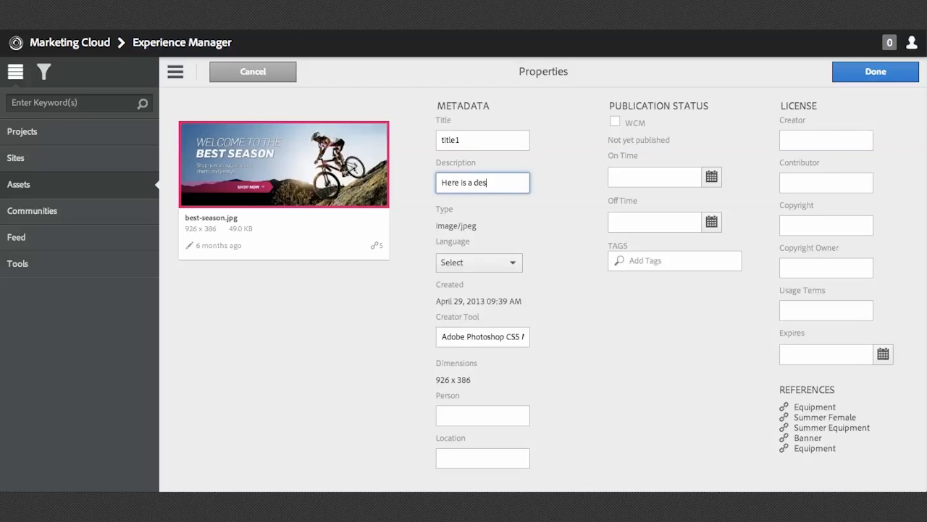
text(ription)
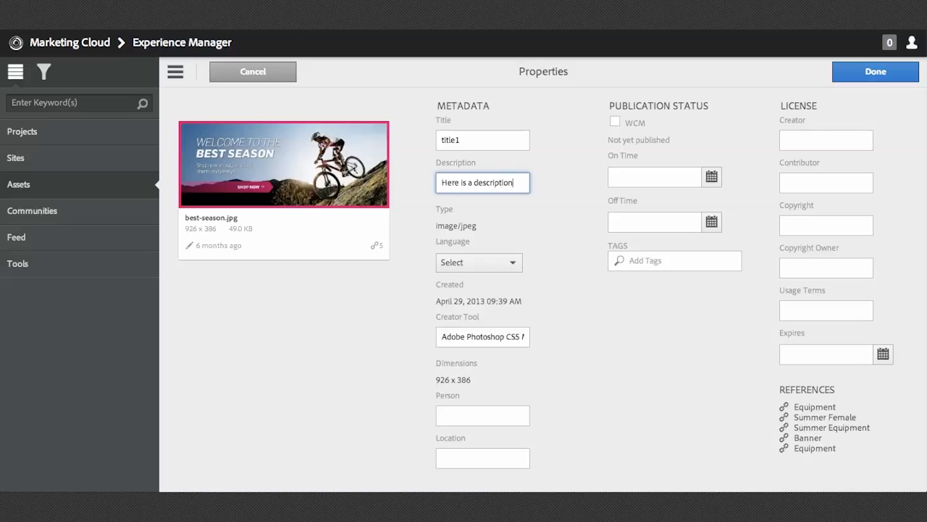
mouse_move(460, 156)
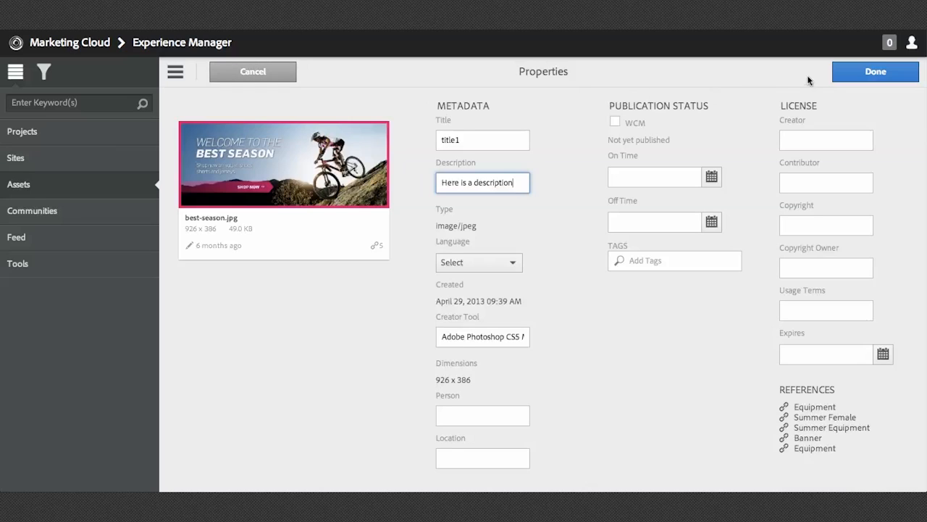
mouse_move(840, 75)
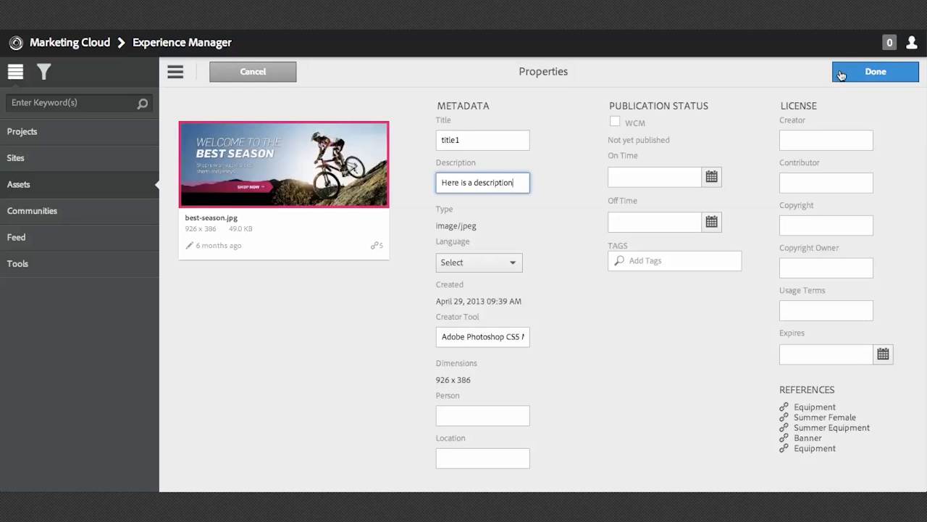
- Save the new metadata, switch to the classic CQ5 DAM UI and show Geometrixx Outdoors > Banners
click(875, 71)
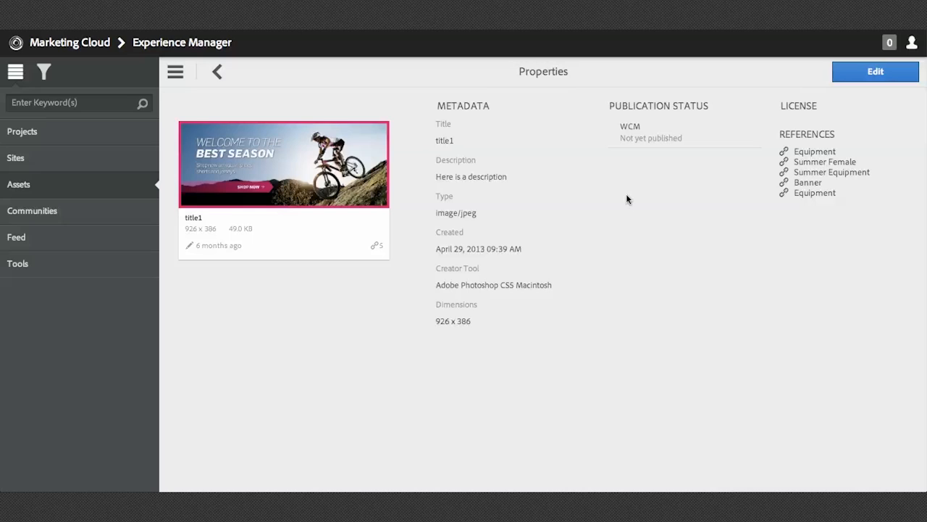
mouse_move(142, 185)
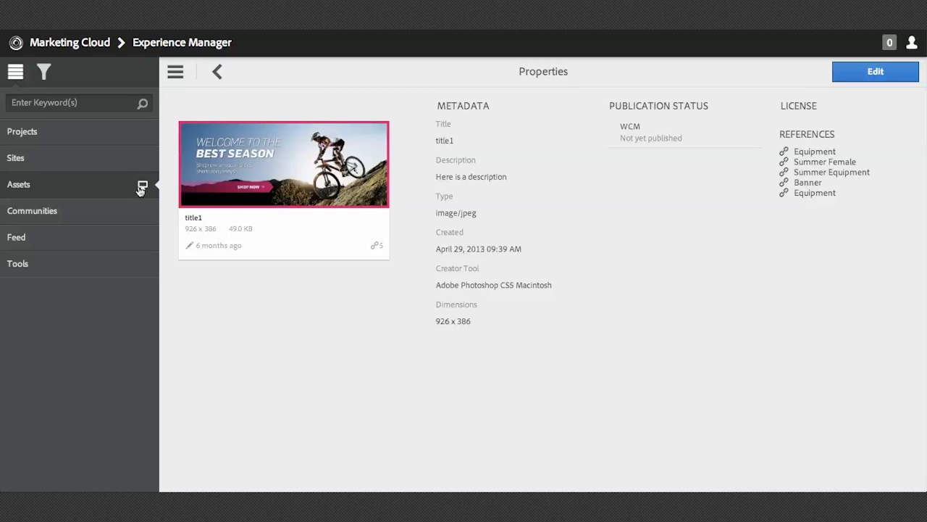
mouse_move(142, 185)
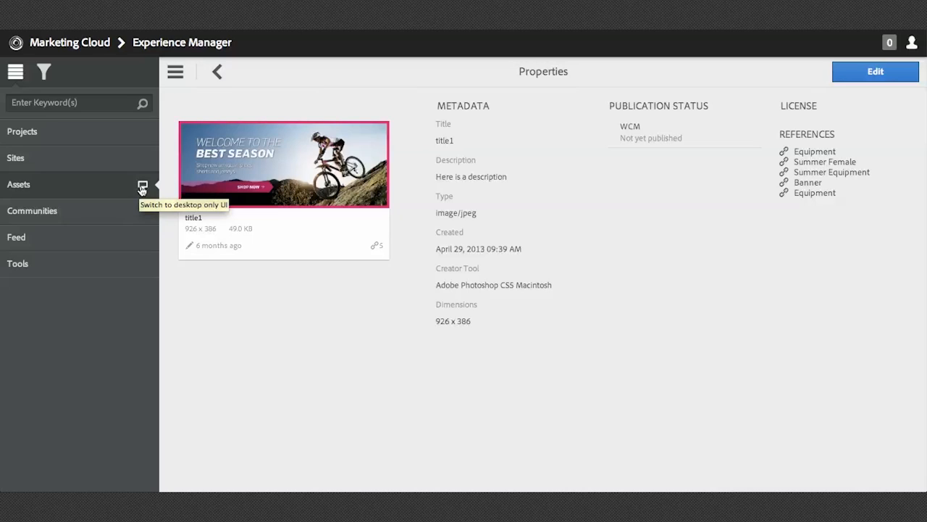
click(142, 186)
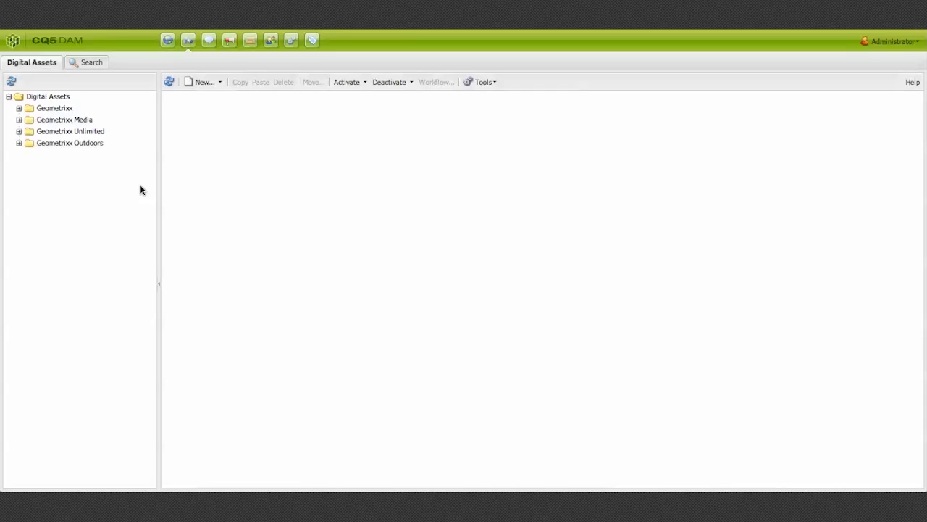
click(59, 165)
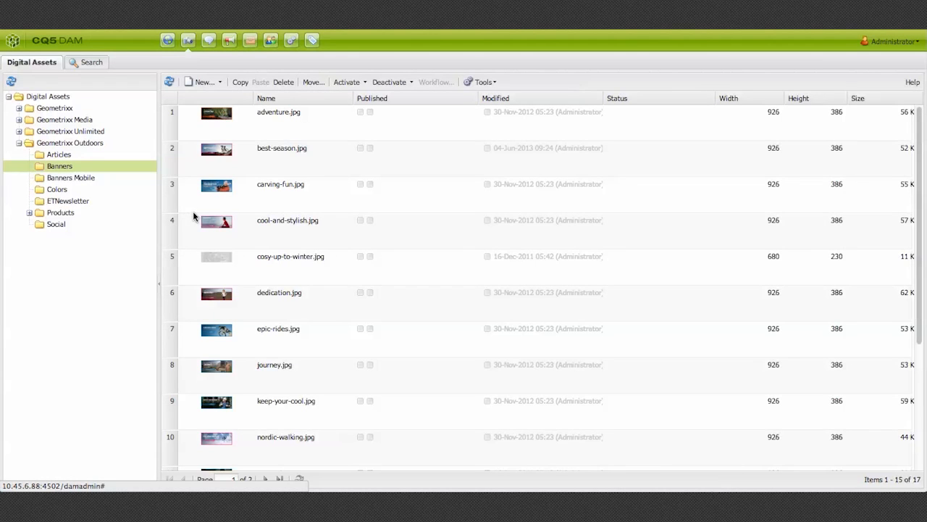